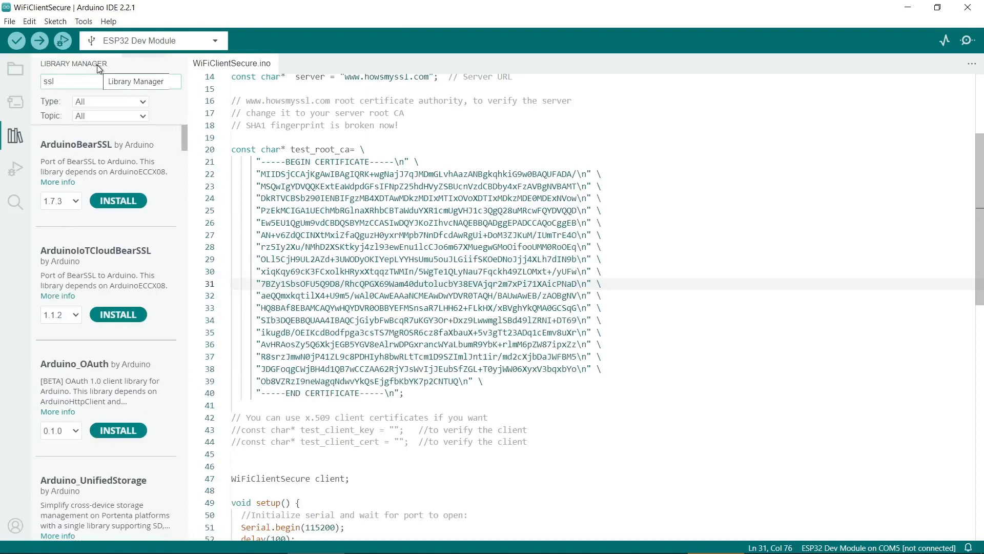
Step: Load the ESP32 WiFiClientSecure example sketch from the File > Examples menu
{"action": "scroll", "scroll_direction": "down", "scroll_amount": 3}
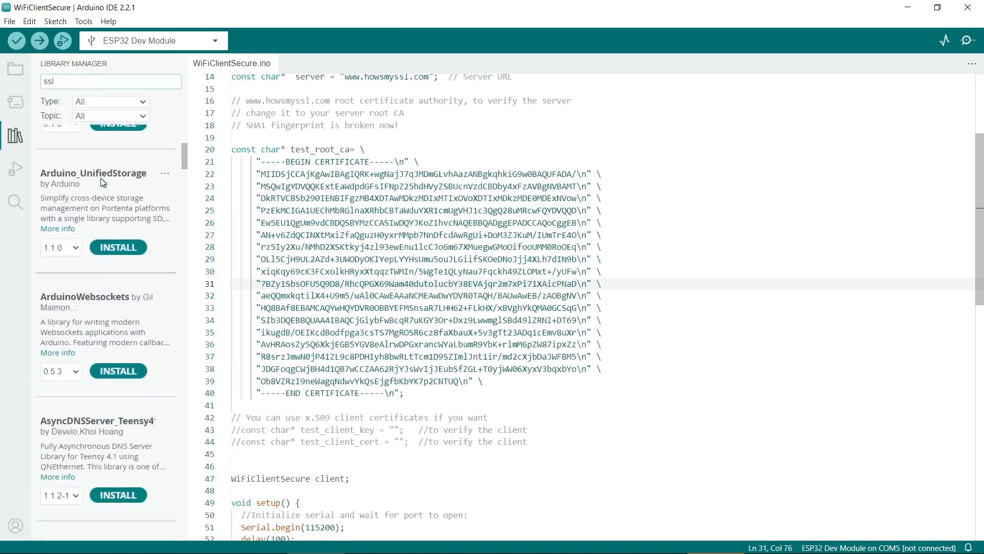
{"action": "scroll", "scroll_direction": "down", "scroll_amount": 3}
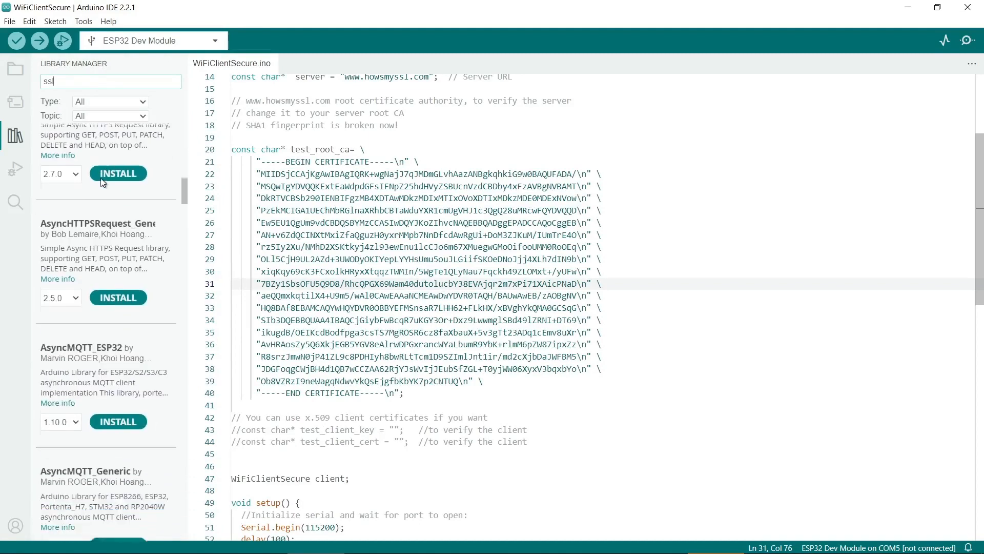
{"action": "scroll", "scroll_direction": "down", "scroll_amount": 3}
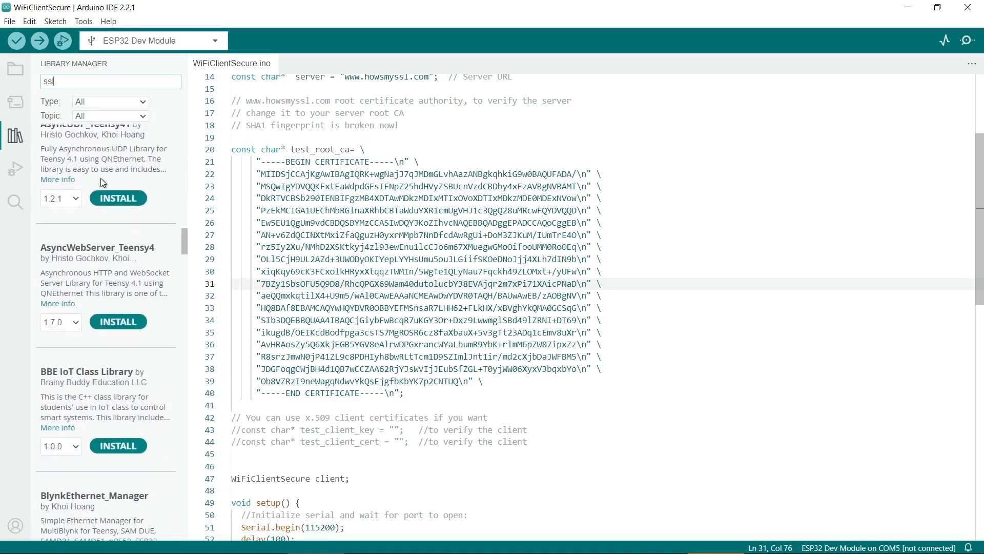
{"action": "scroll", "scroll_direction": "down", "scroll_amount": 3}
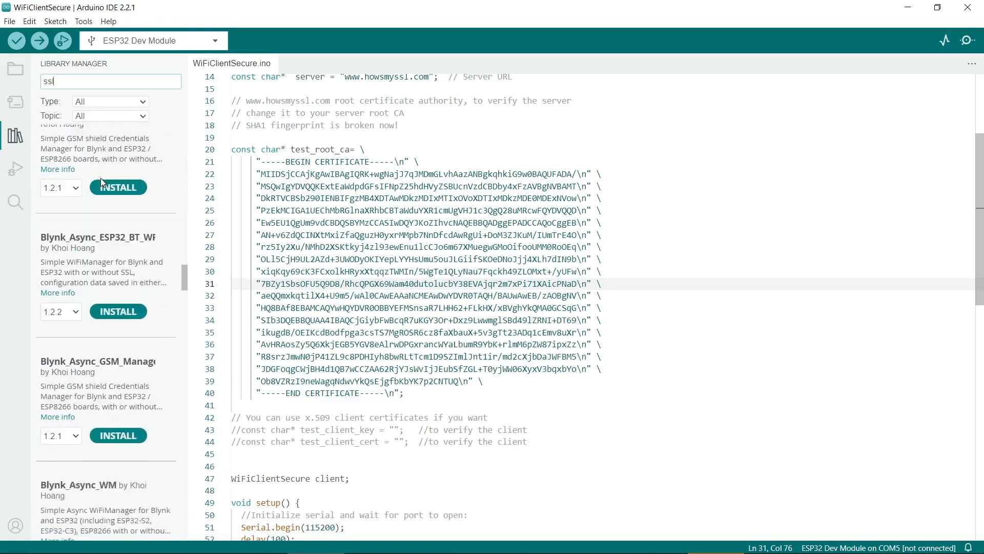
{"action": "scroll", "scroll_direction": "down", "scroll_amount": 3}
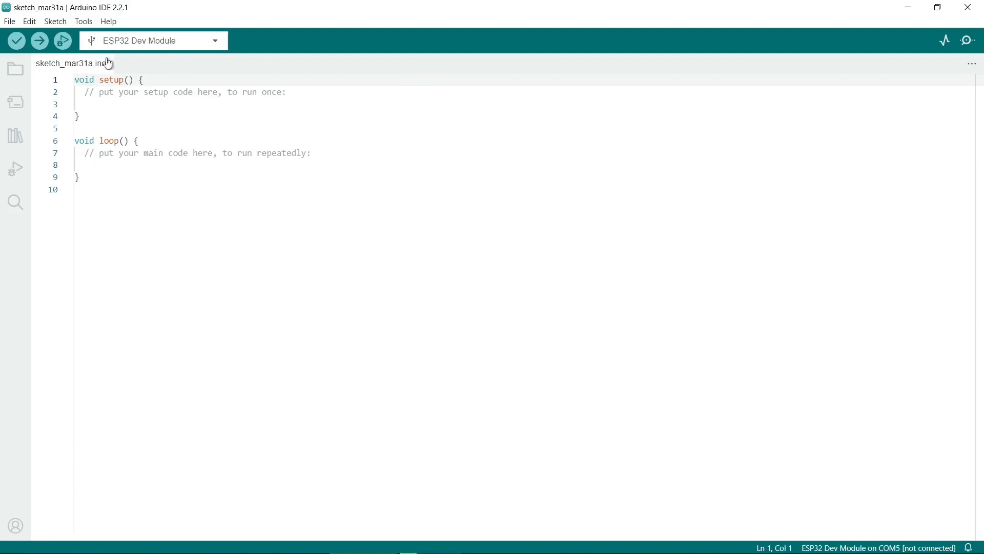
{"action": "mouse_move", "coordinate": [150, 38]}
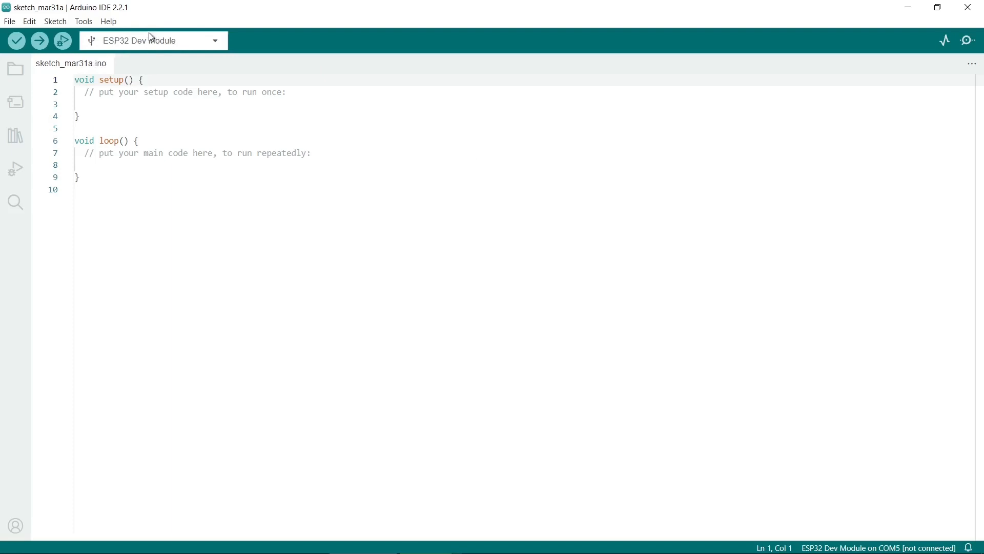
{"action": "left_click", "coordinate": [9, 21]}
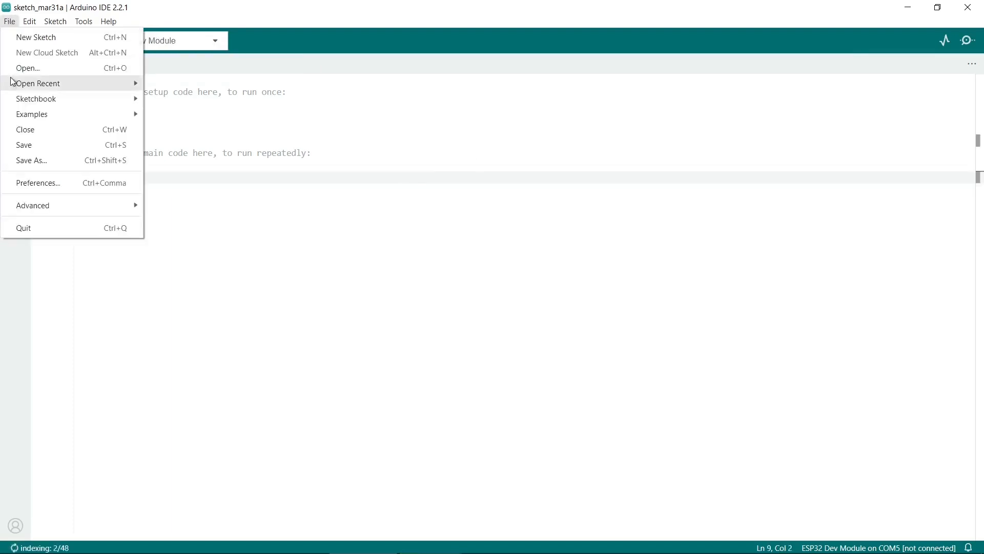
{"action": "left_click", "coordinate": [32, 114]}
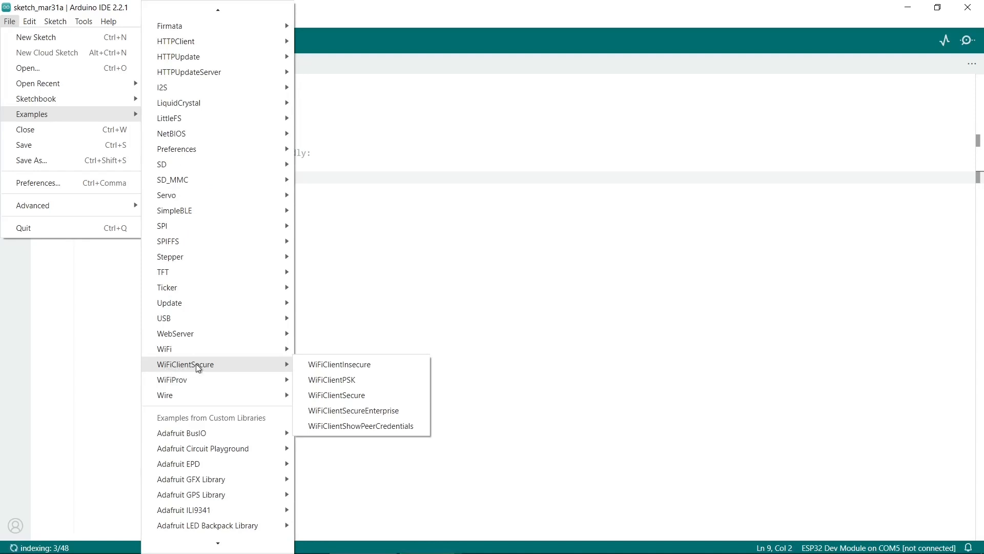
{"action": "mouse_move", "coordinate": [236, 368]}
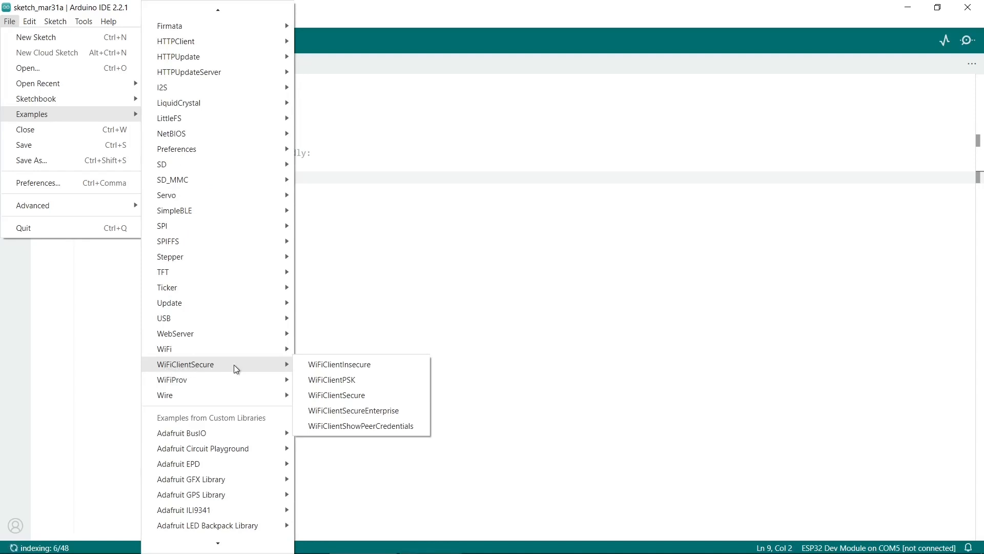
{"action": "mouse_move", "coordinate": [337, 395]}
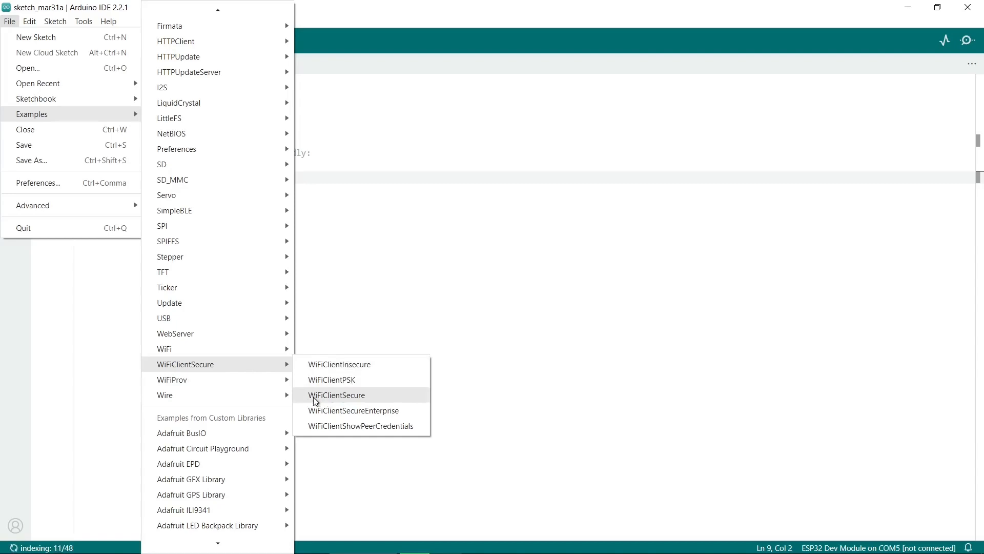
{"action": "mouse_move", "coordinate": [367, 396]}
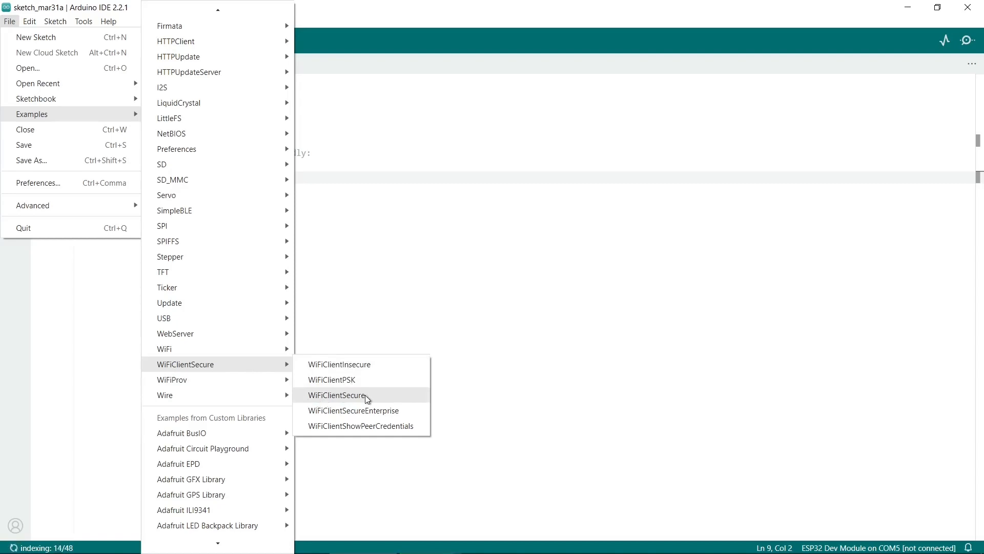
{"action": "left_click", "coordinate": [338, 394]}
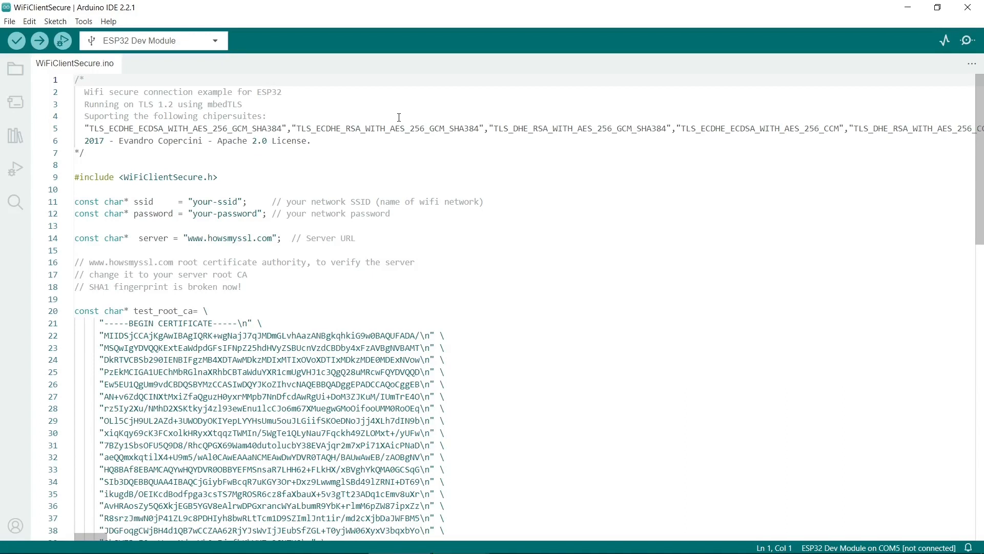
{"action": "mouse_move", "coordinate": [402, 183]}
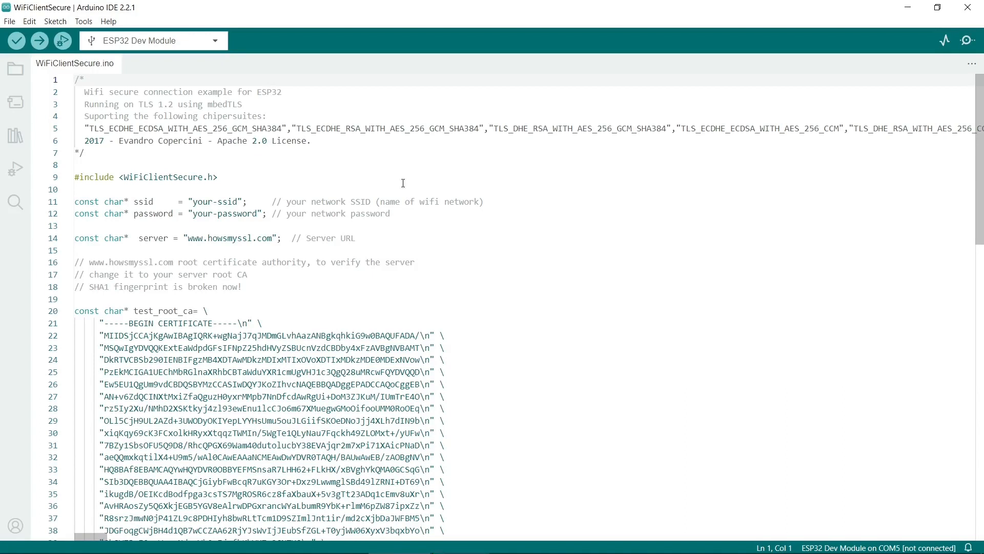
{"action": "mouse_move", "coordinate": [396, 421]}
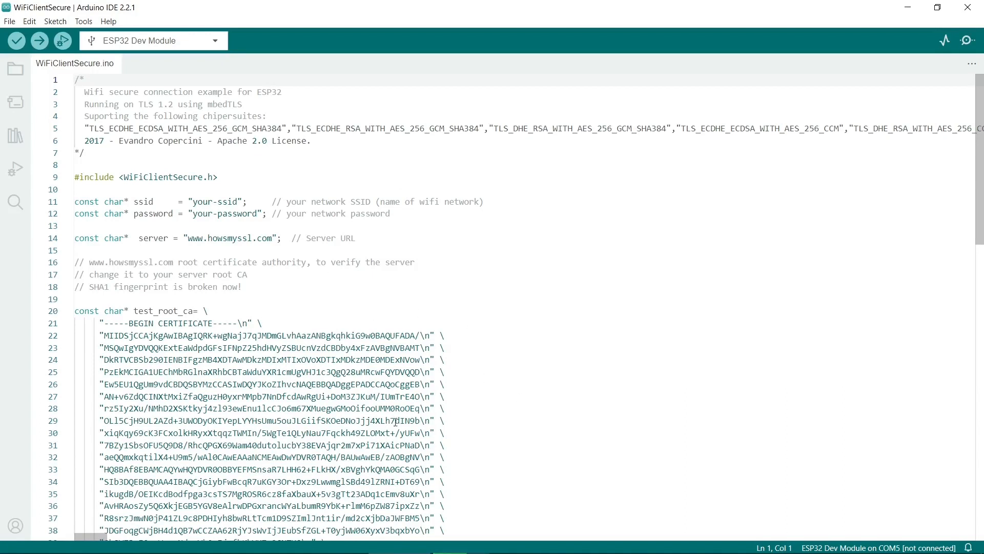
{"action": "mouse_move", "coordinate": [301, 297]}
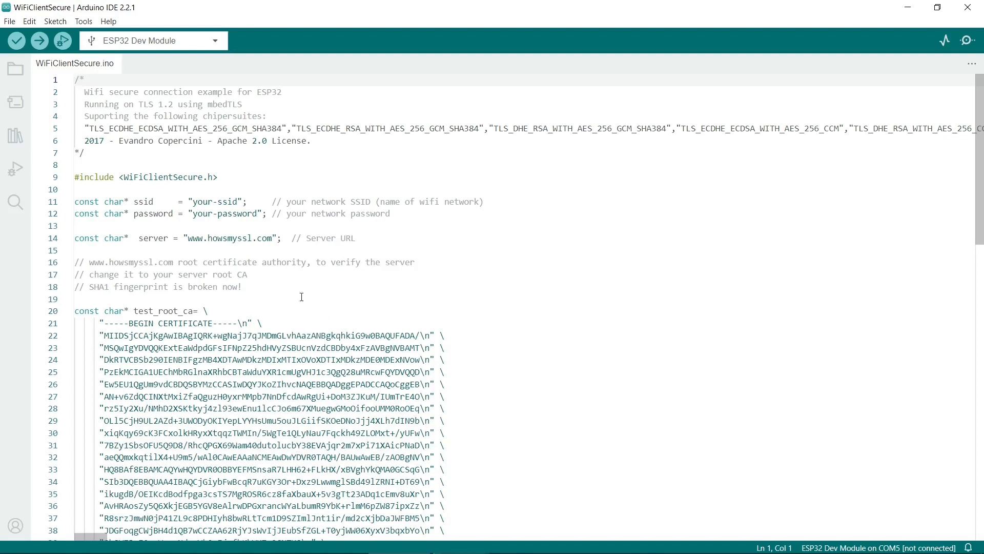
{"action": "mouse_move", "coordinate": [303, 283]}
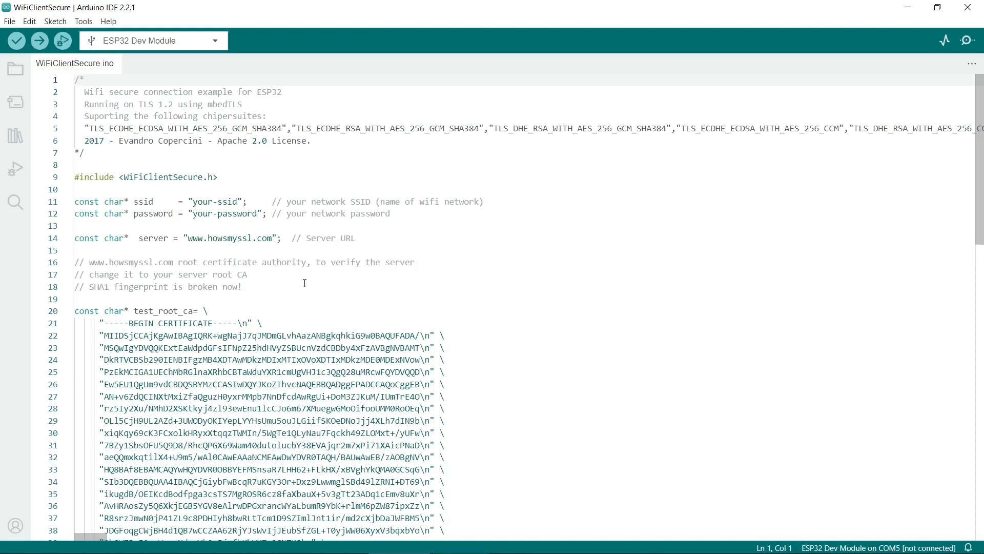
{"action": "mouse_move", "coordinate": [309, 322]}
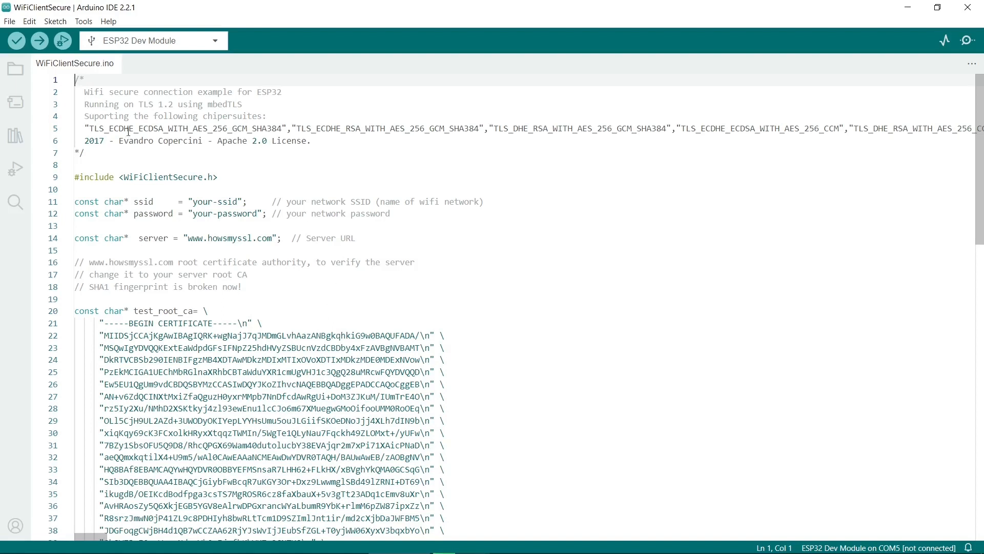
{"action": "mouse_move", "coordinate": [142, 202]}
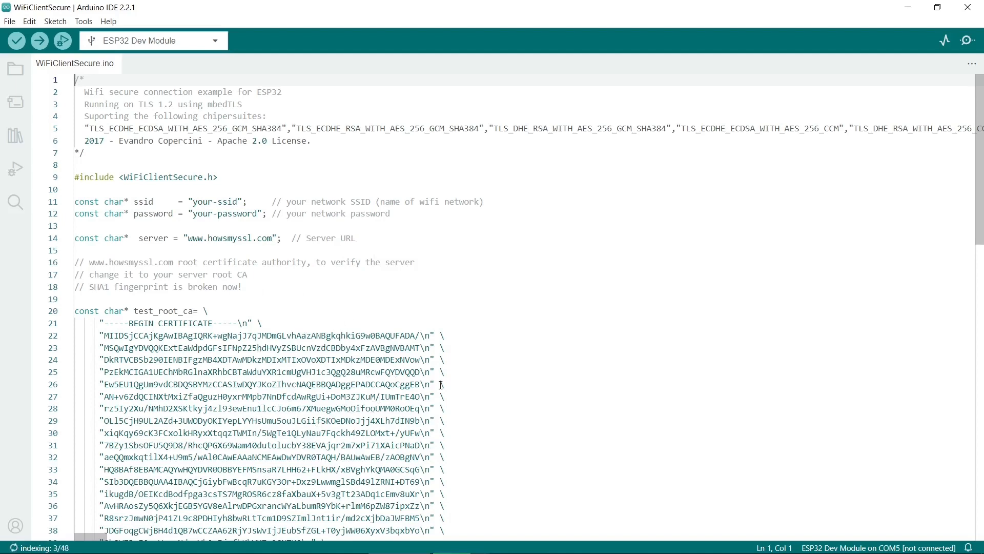
{"action": "scroll", "scroll_direction": "down", "scroll_amount": 3}
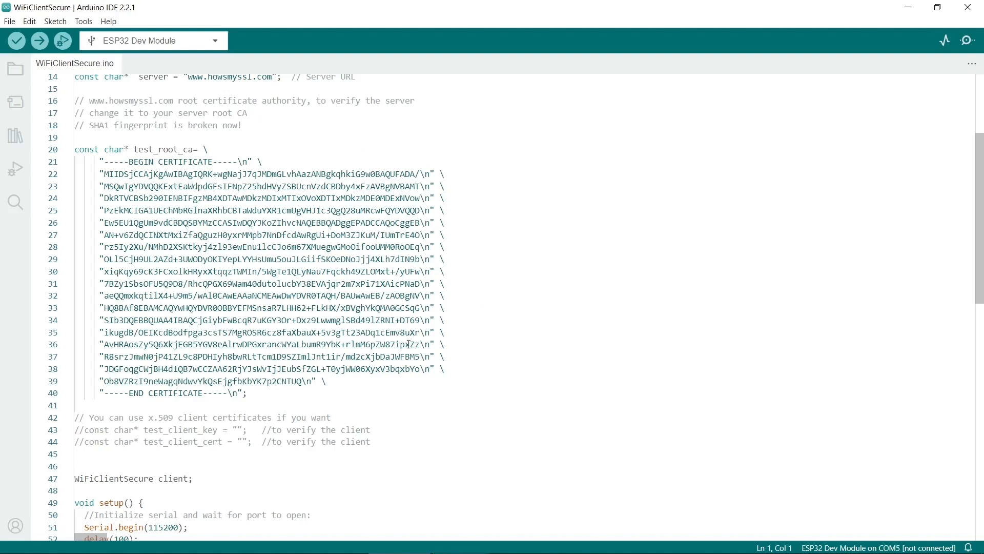
{"action": "mouse_move", "coordinate": [421, 311]}
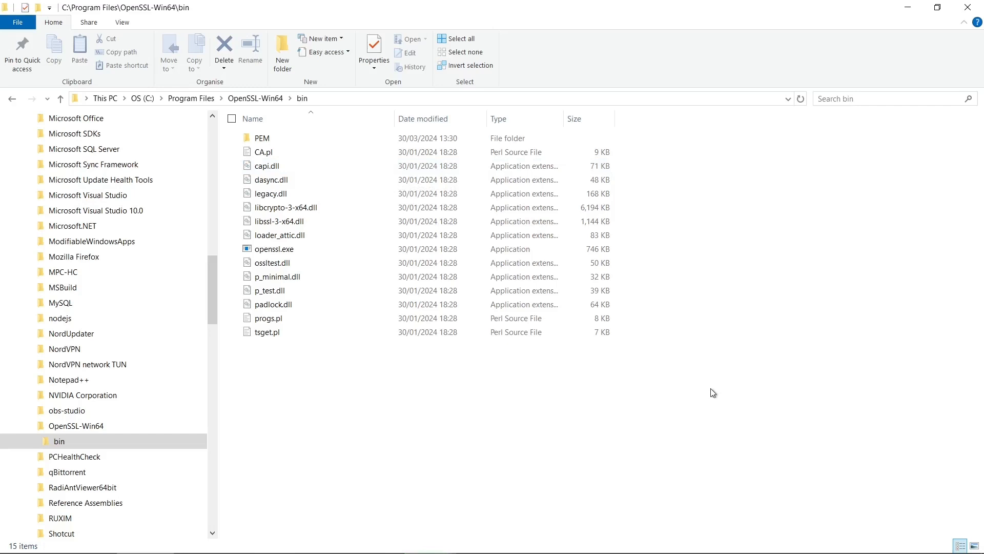
Step: Select the full path of C:\Program Files\OpenSSL-Win64\bin in the address bar
{"action": "left_click", "coordinate": [273, 248]}
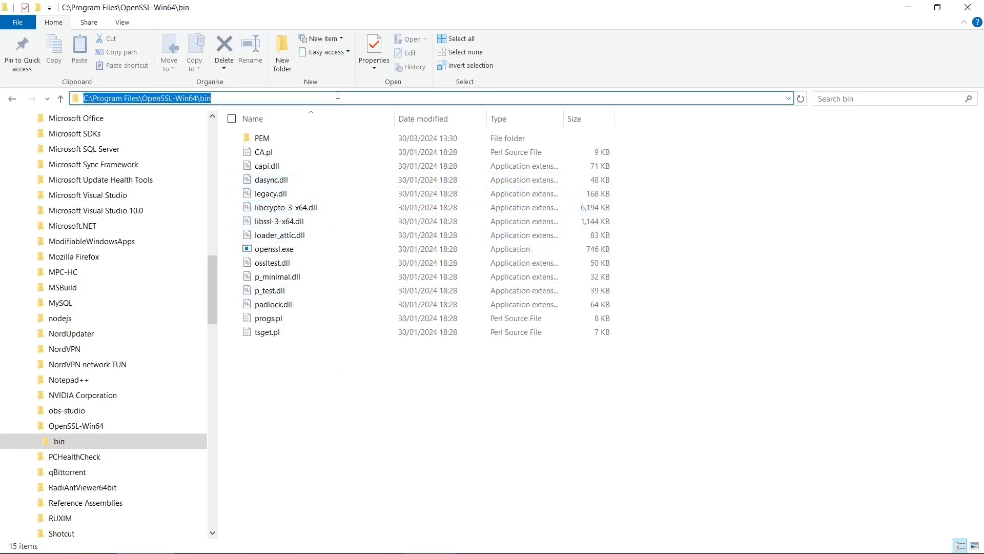
{"action": "left_click", "coordinate": [212, 99]}
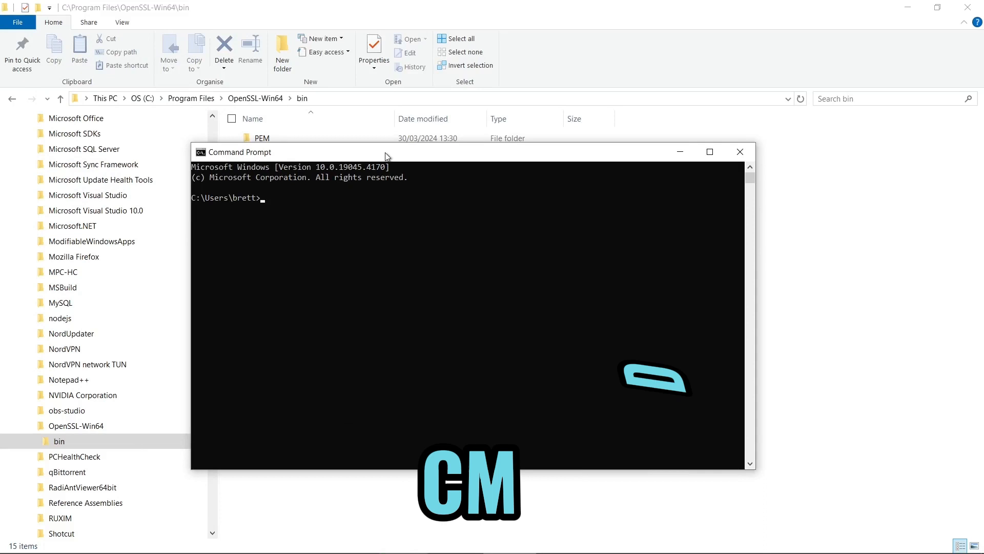
{"action": "type", "text": "cd"}
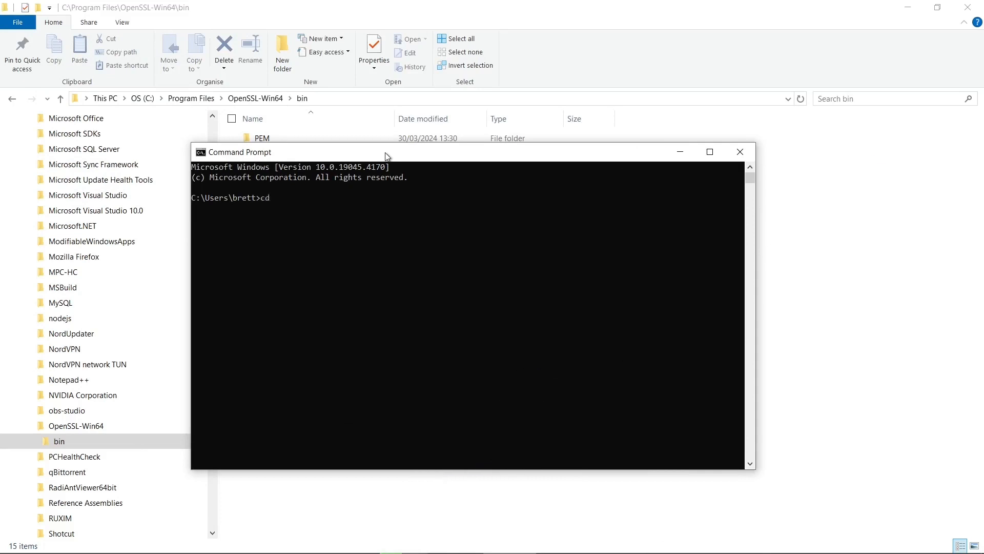
{"action": "type", "text": "C:\\Program Files\\OpenSSL-Win64\\bin"}
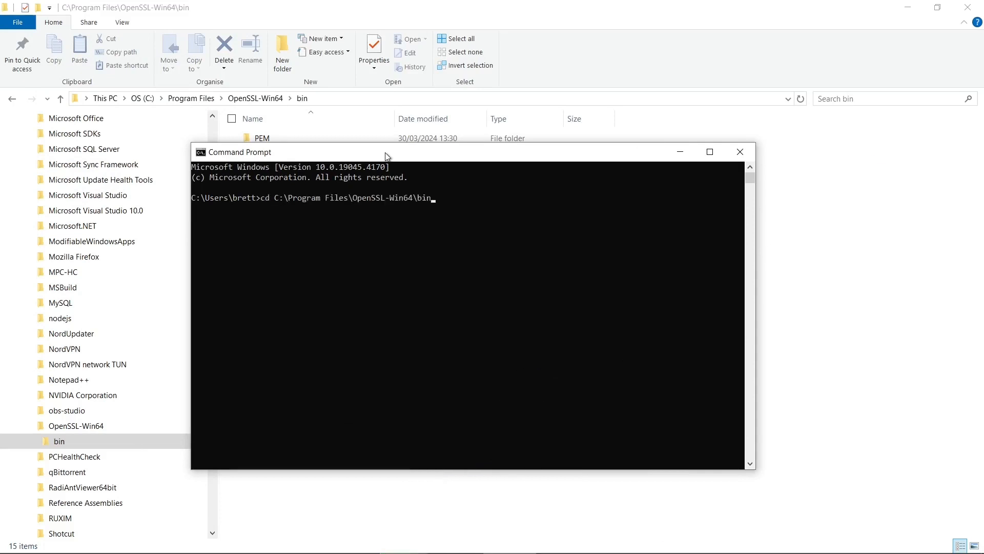
{"action": "type", "text": "openssl s_client -showcerts -connect www.brettb.com:443"}
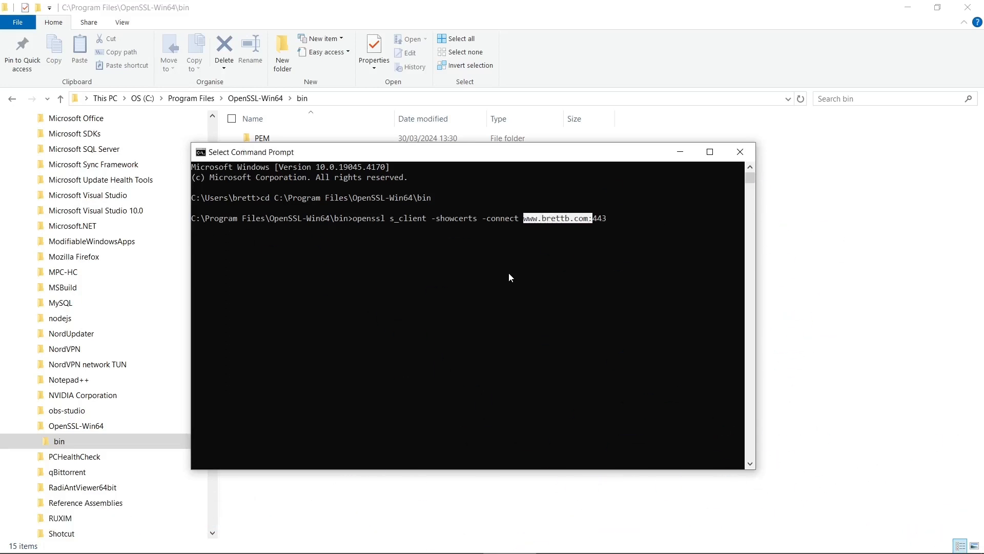
{"action": "mouse_move", "coordinate": [594, 226]}
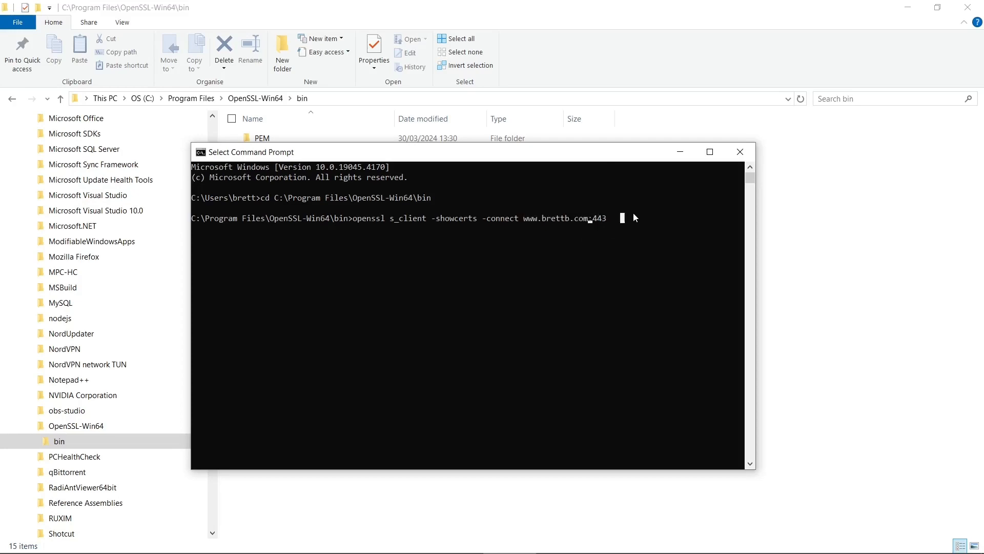
{"action": "key", "text": "enter"}
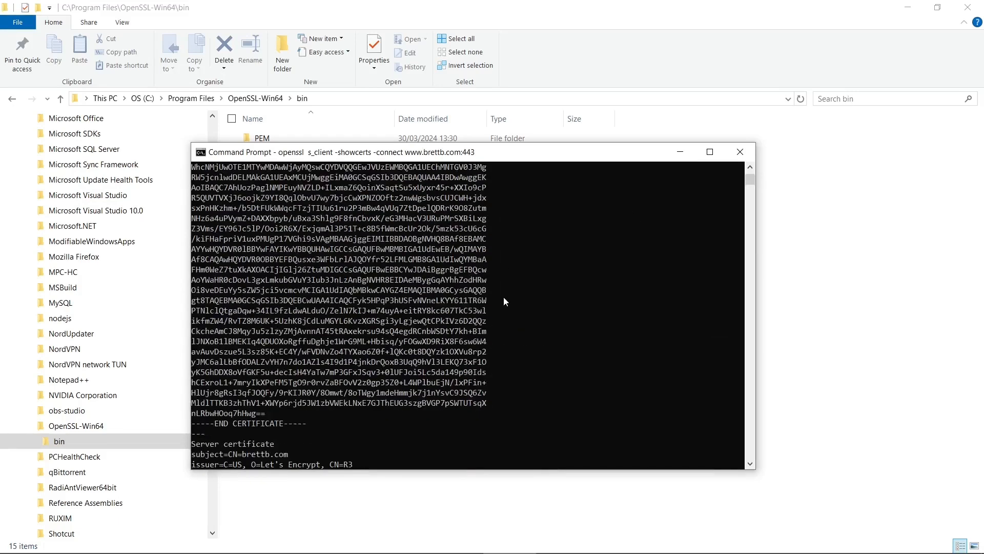
{"action": "scroll", "scroll_direction": "down", "scroll_amount": 3}
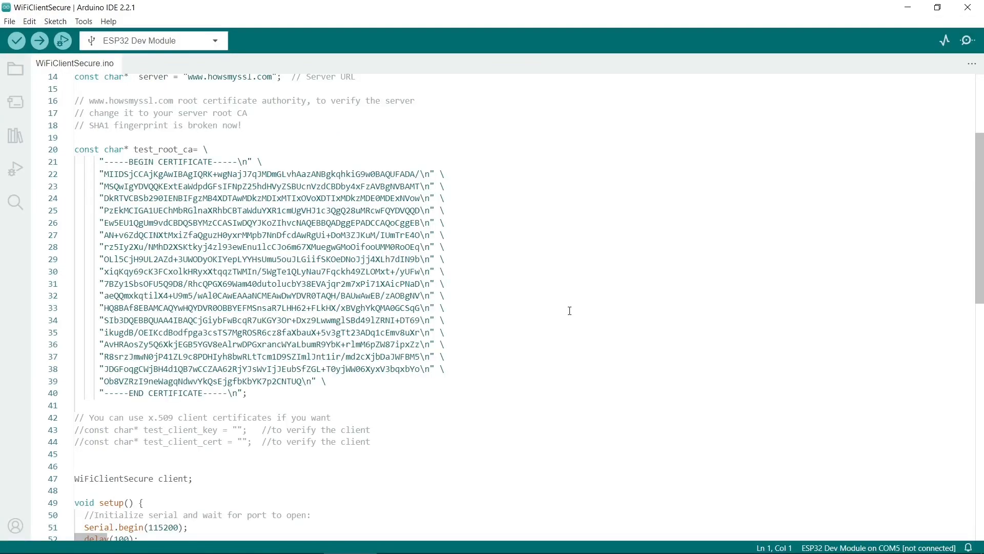
{"action": "mouse_move", "coordinate": [99, 159]}
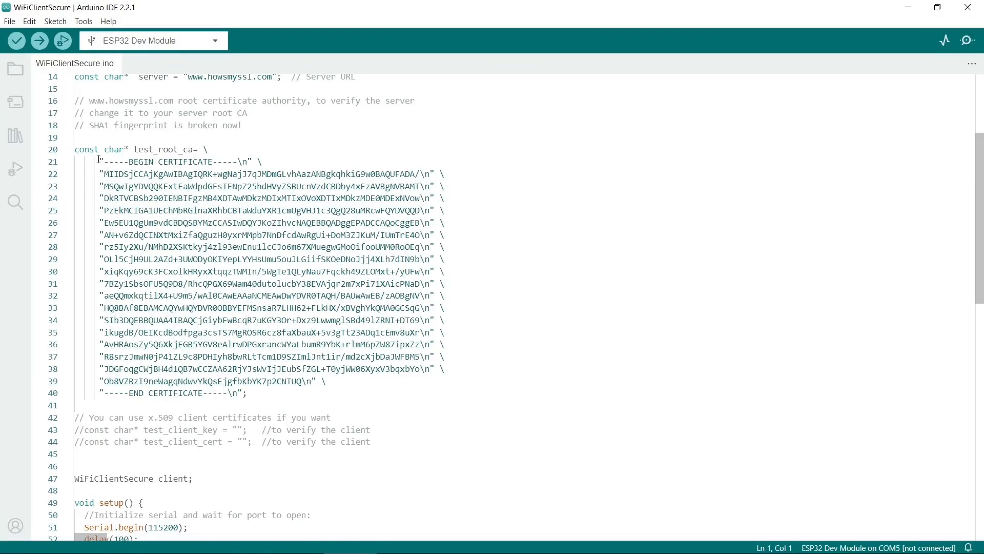
Step: Select the example's old root certificate lines for replacement with the brettb.com certificate
{"action": "left_click_drag", "start_coordinate": [98, 161], "coordinate": [284, 307]}
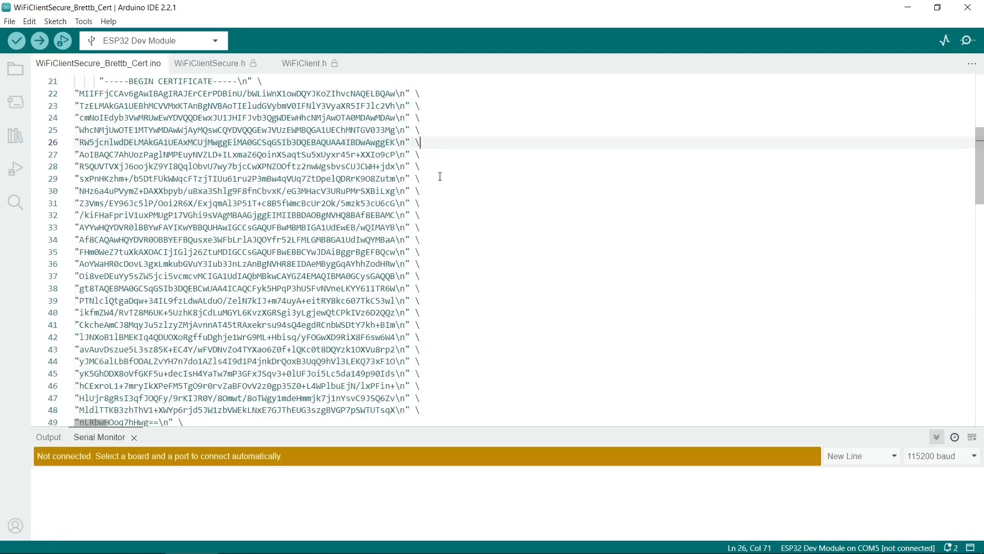
{"action": "scroll", "scroll_direction": "down", "scroll_amount": 3}
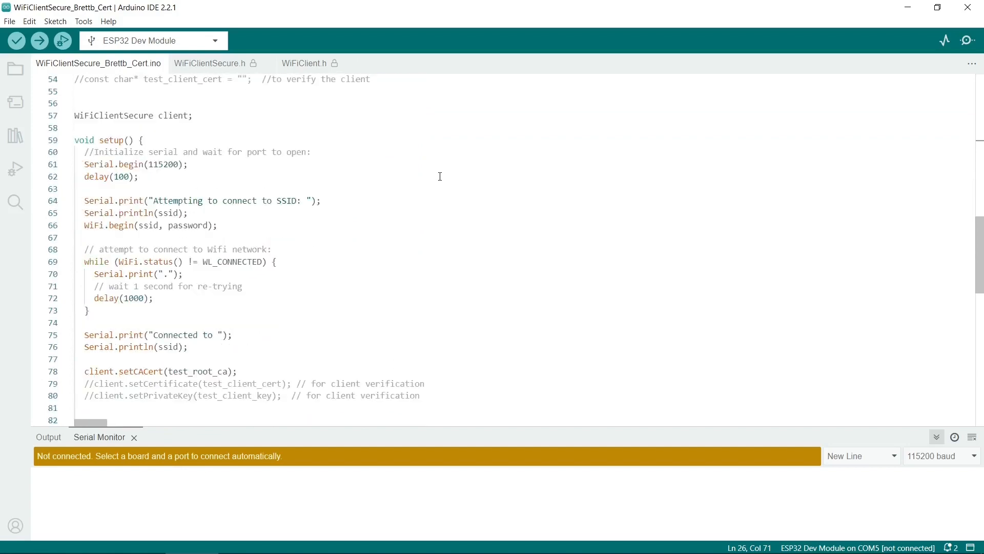
{"action": "scroll", "scroll_direction": "down", "scroll_amount": 3}
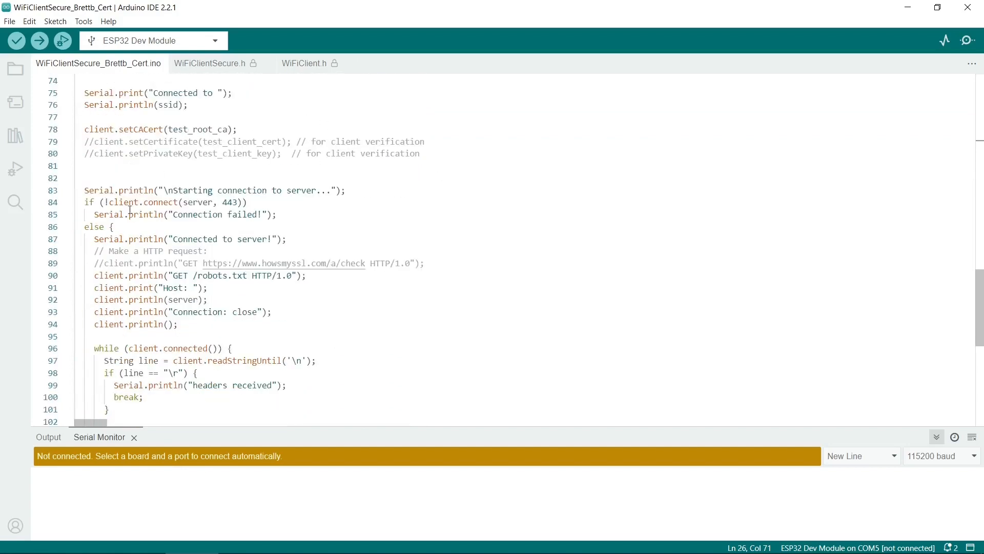
{"action": "left_click", "coordinate": [307, 275]}
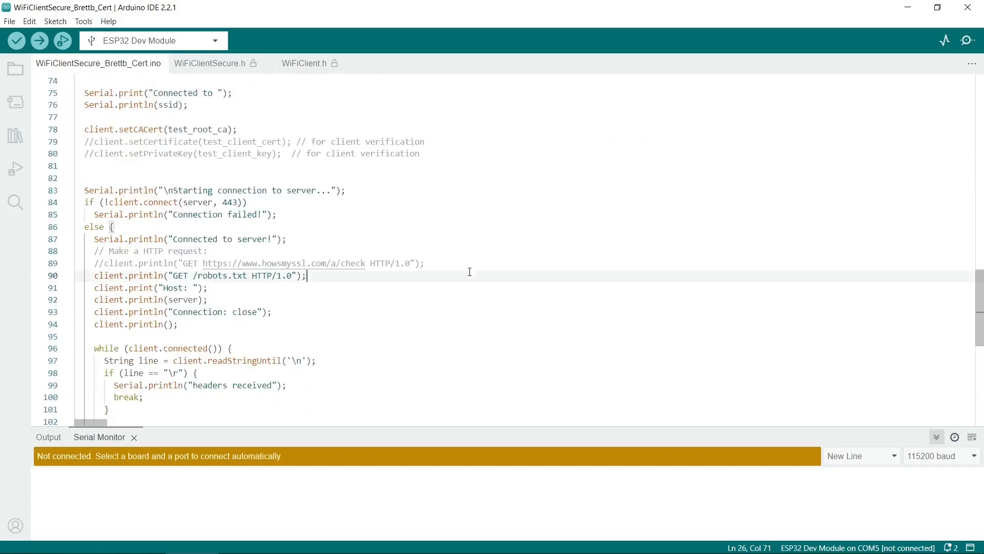
{"action": "left_click", "coordinate": [305, 264]}
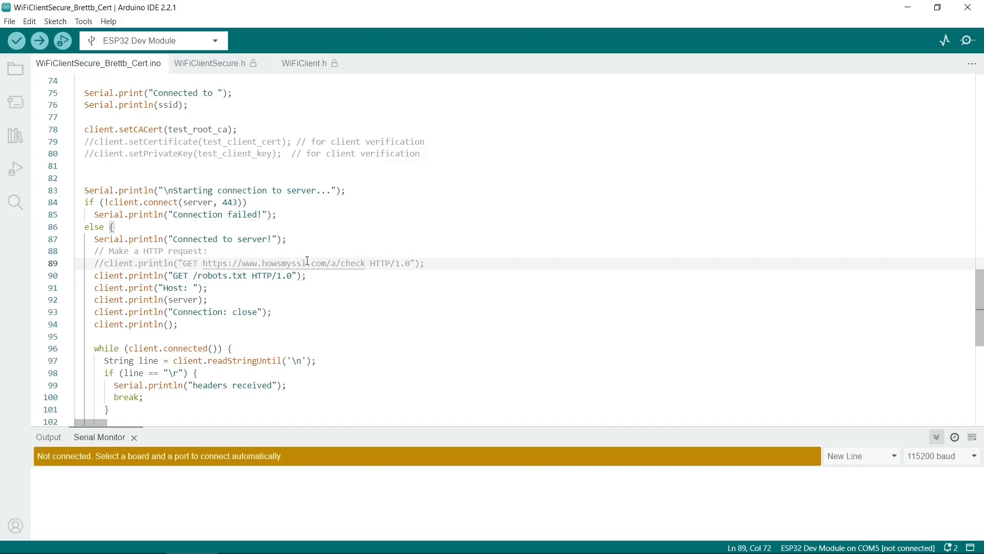
{"action": "left_click", "coordinate": [195, 275]}
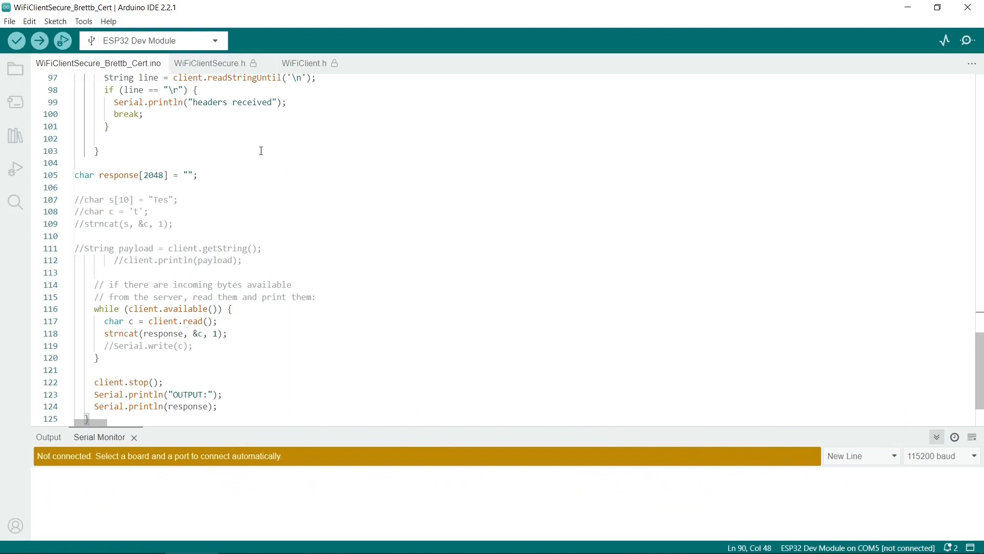
{"action": "double_click", "coordinate": [152, 175]}
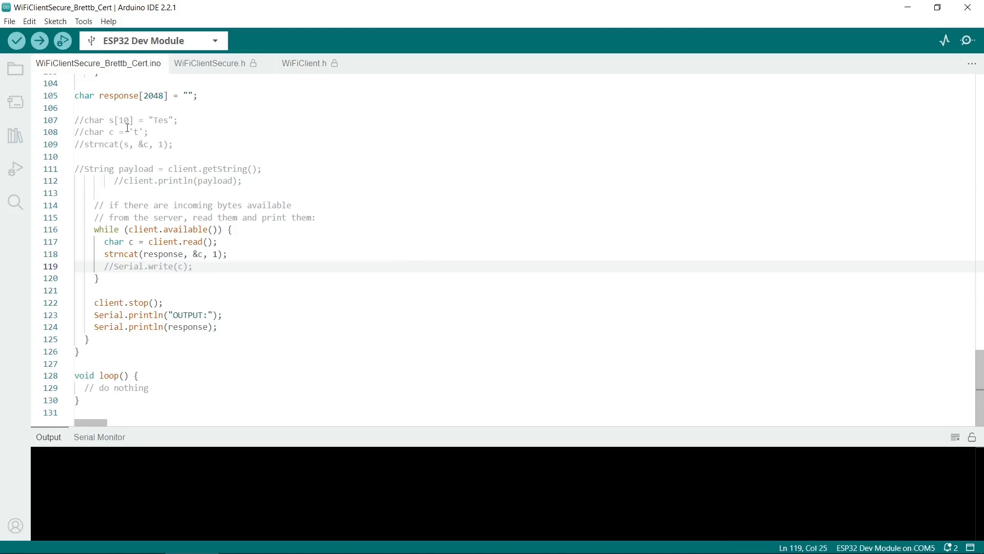
Step: View the ESP32 serial output and select the printed robots.txt rules
{"action": "left_click", "coordinate": [38, 40]}
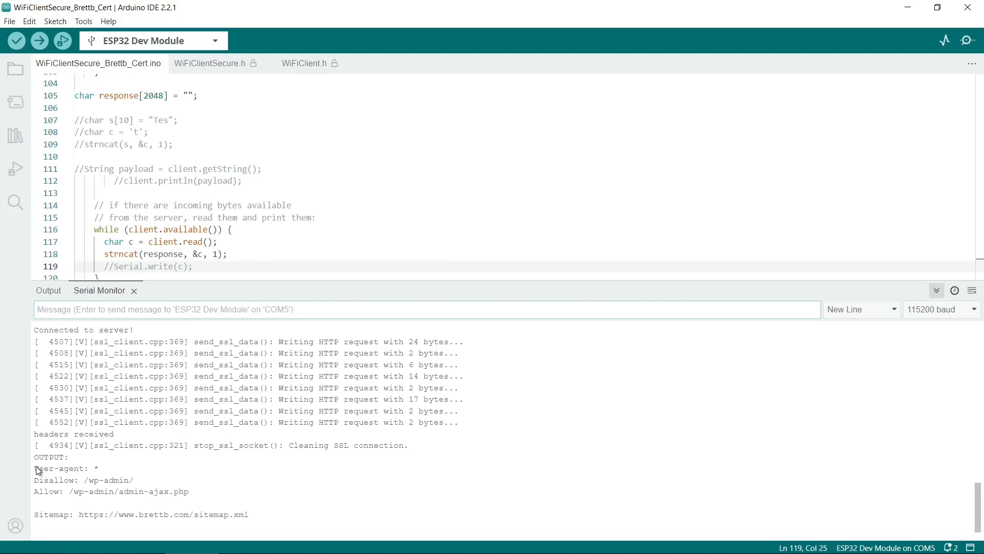
{"action": "mouse_move", "coordinate": [83, 483]}
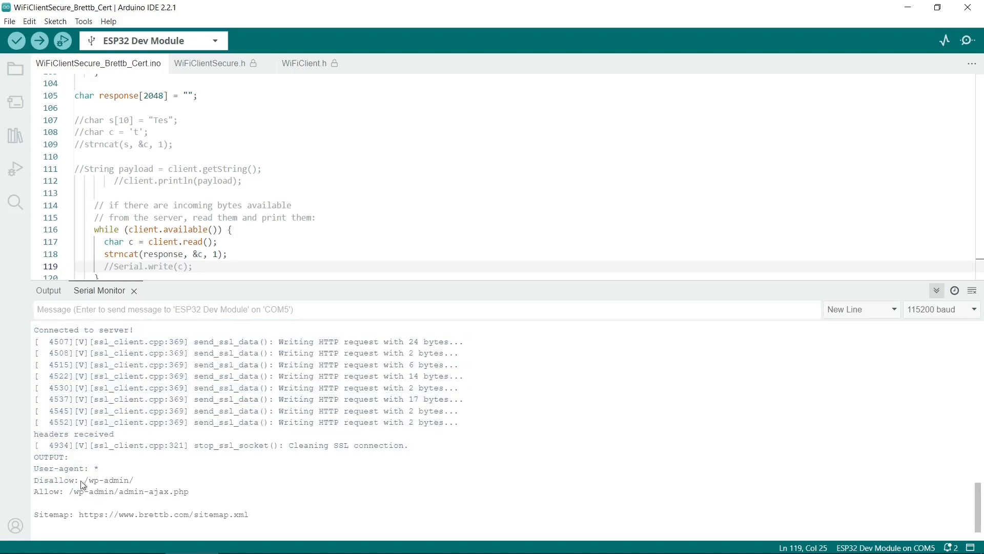
{"action": "left_click_drag", "start_coordinate": [82, 479], "coordinate": [189, 491]}
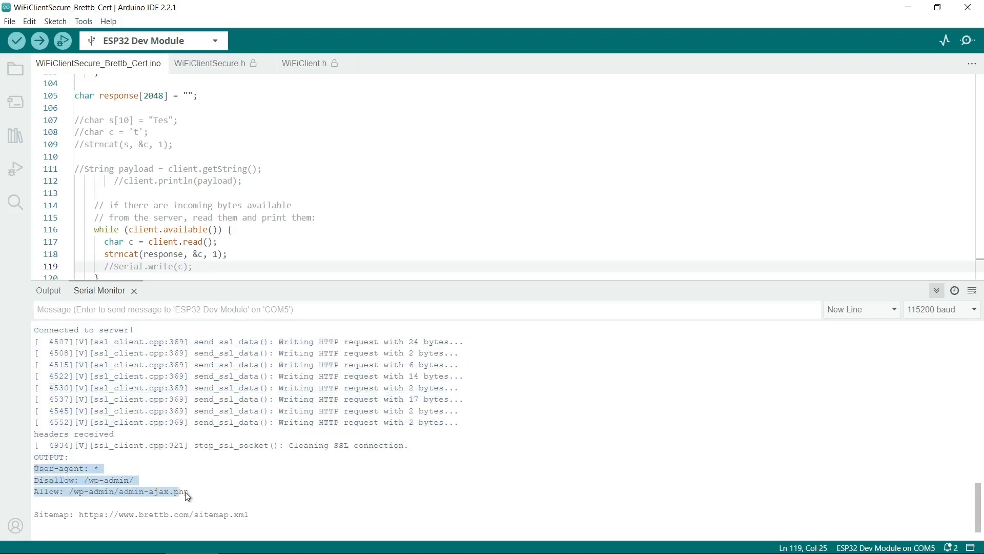